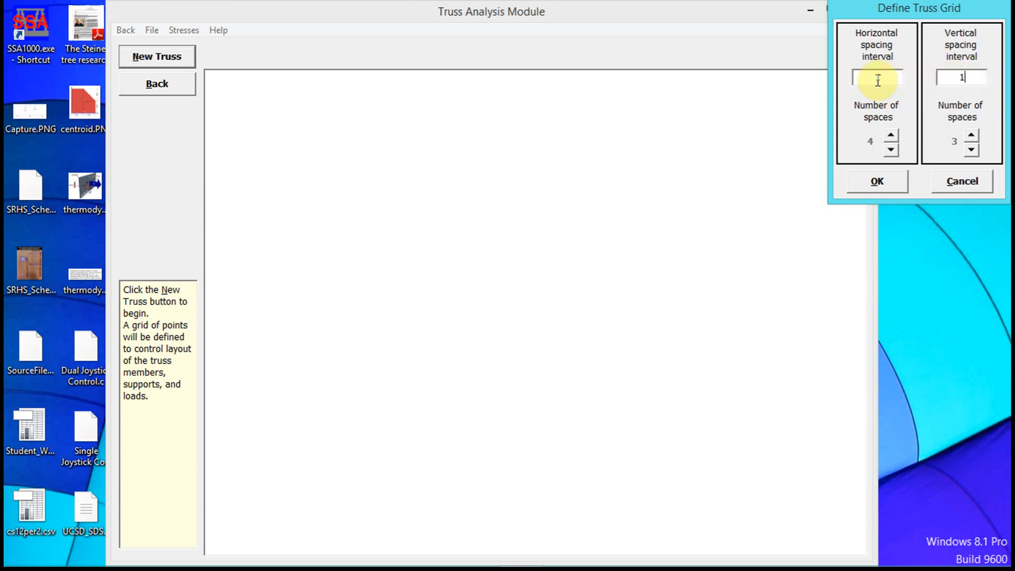
Adjust the horizontal Number of spaces with the spinner, settling on 10 at interval 1
click(890, 135)
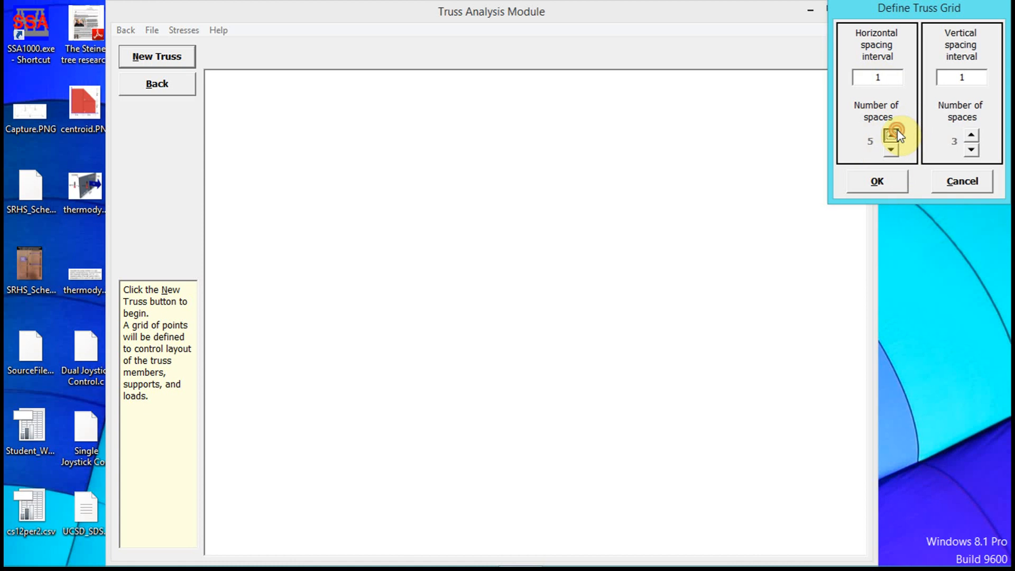
click(891, 134)
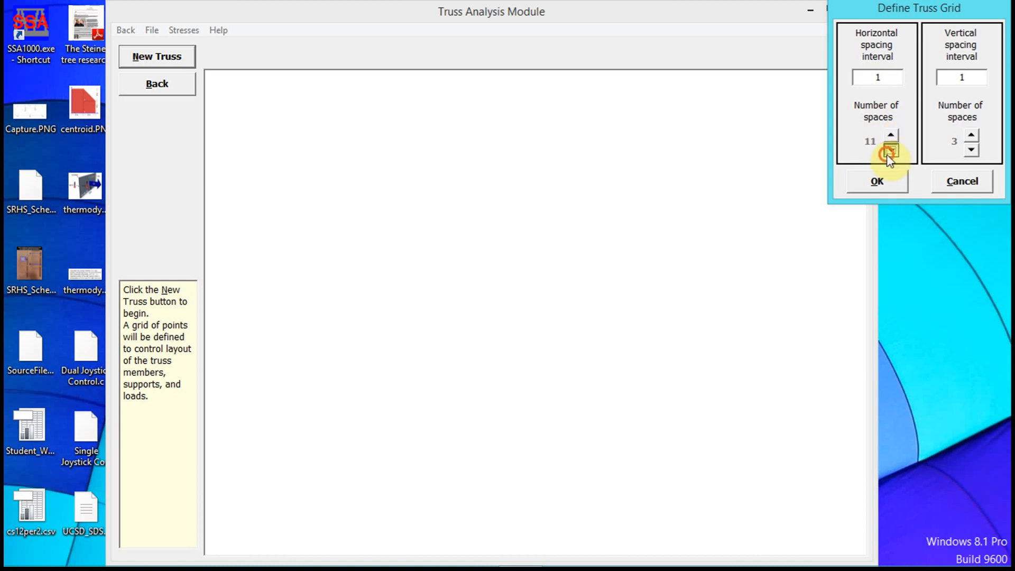
click(890, 148)
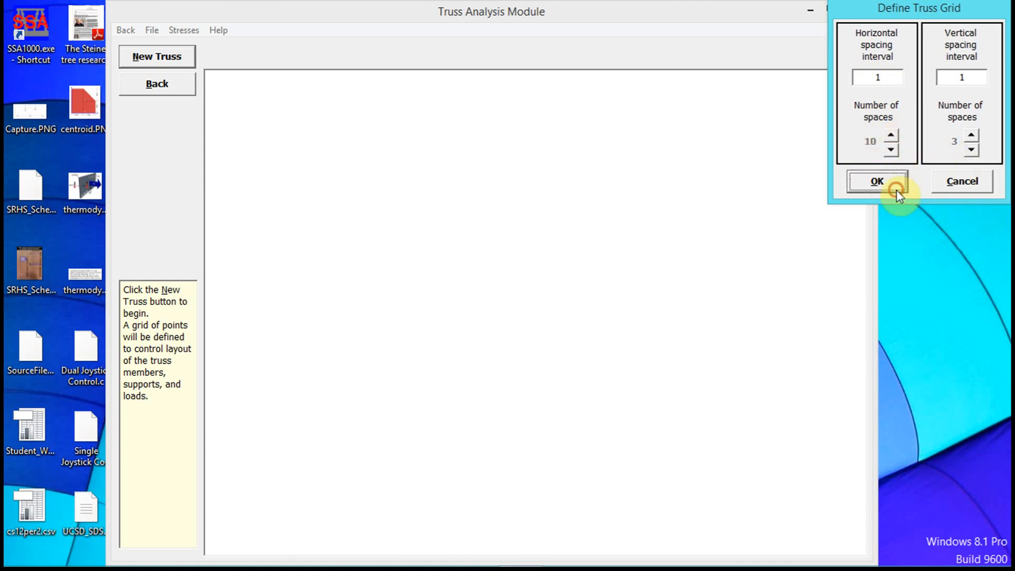
Create the 10-by-3 grid, then erase the trial members drawn along the bottom
click(877, 181)
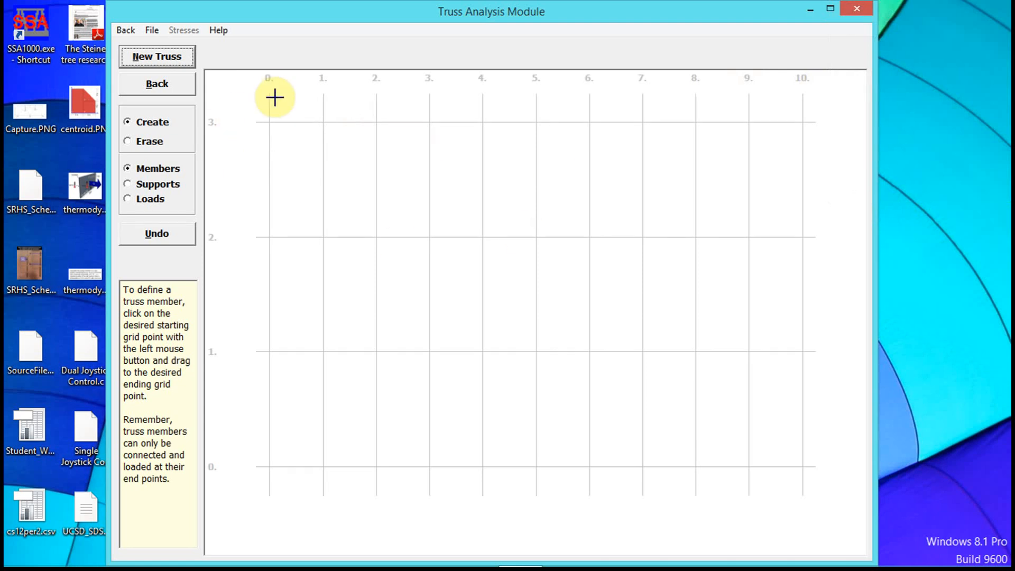
mouse_move(263, 185)
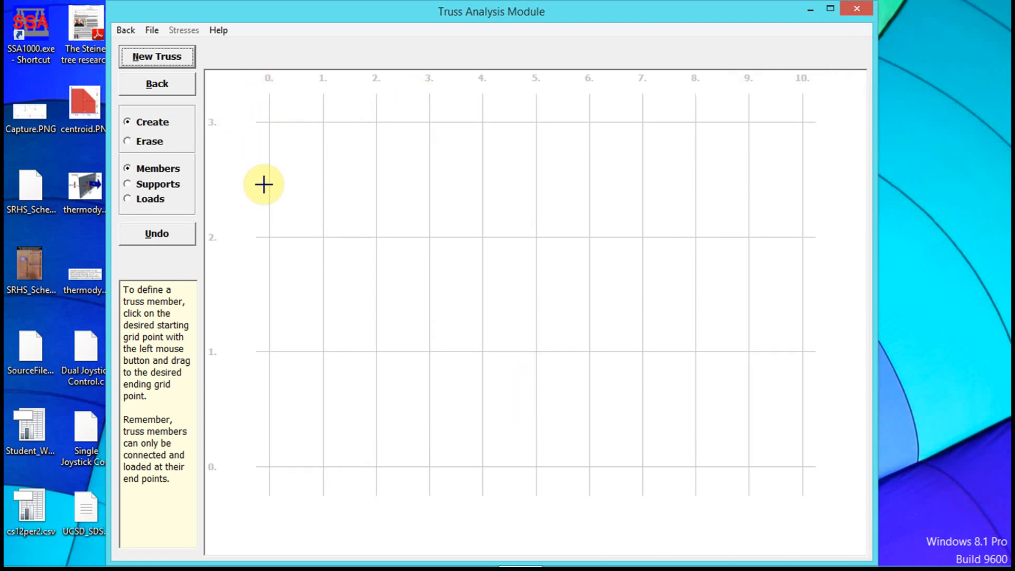
mouse_move(304, 416)
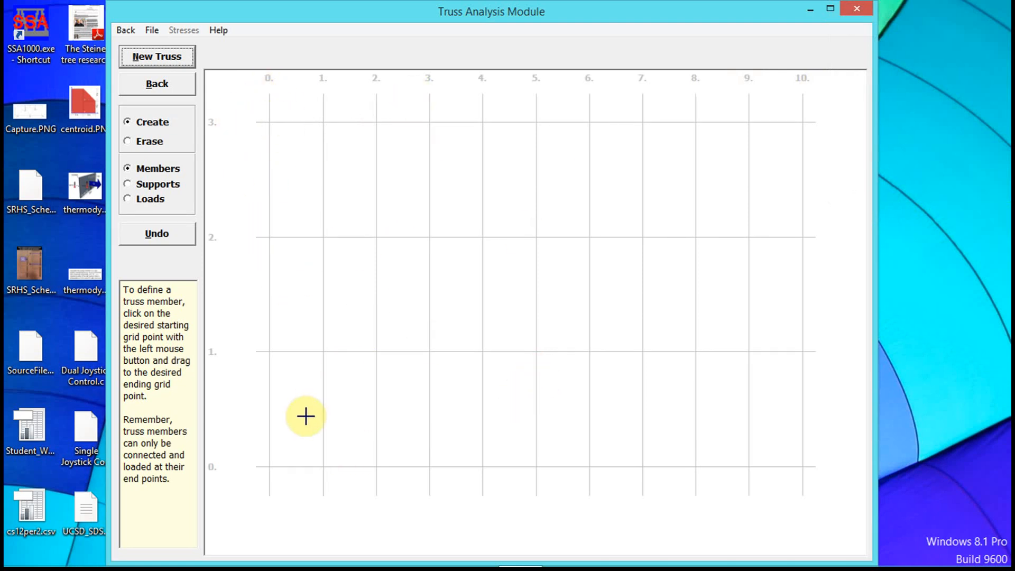
mouse_move(265, 465)
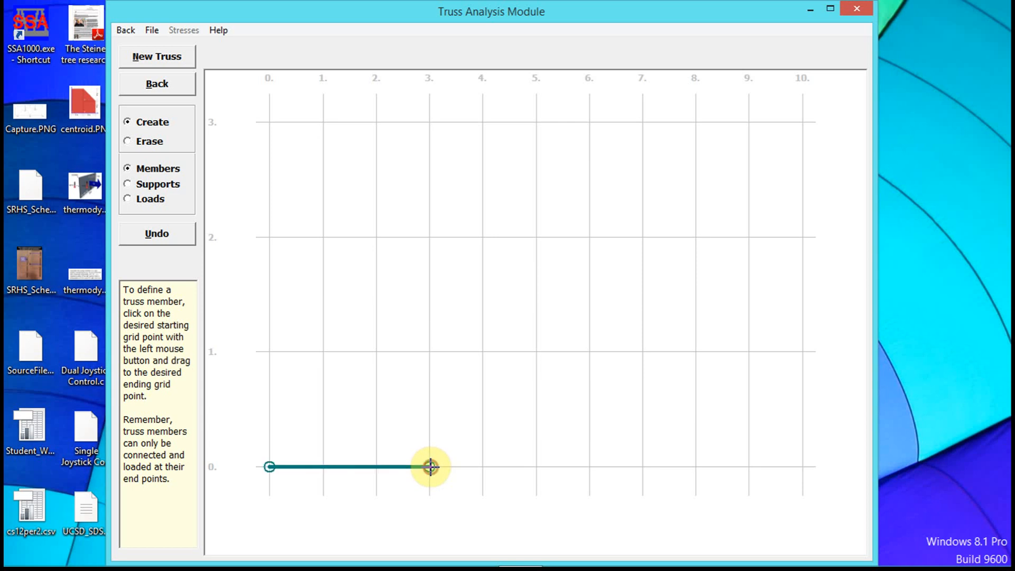
click(128, 141)
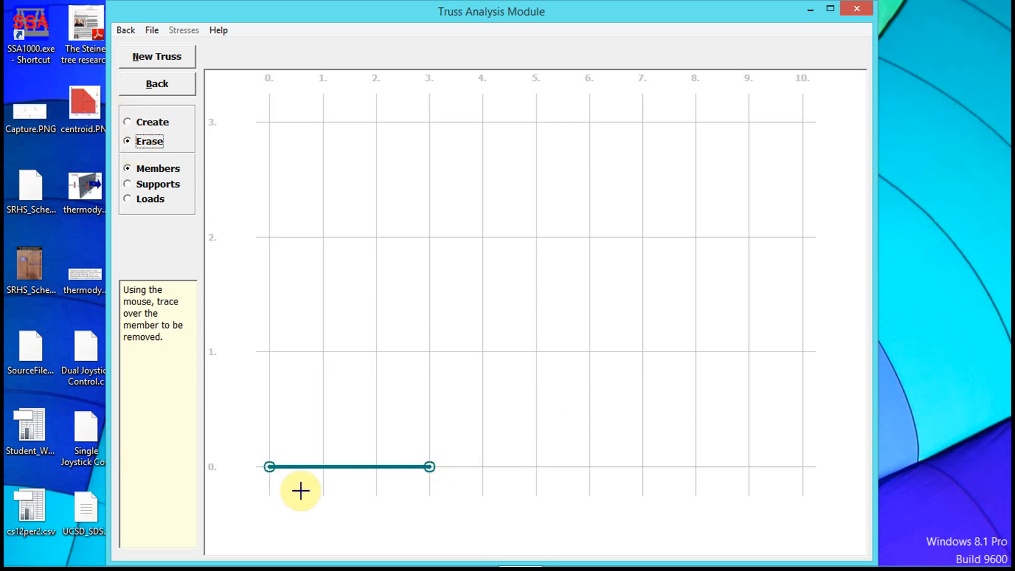
click(128, 121)
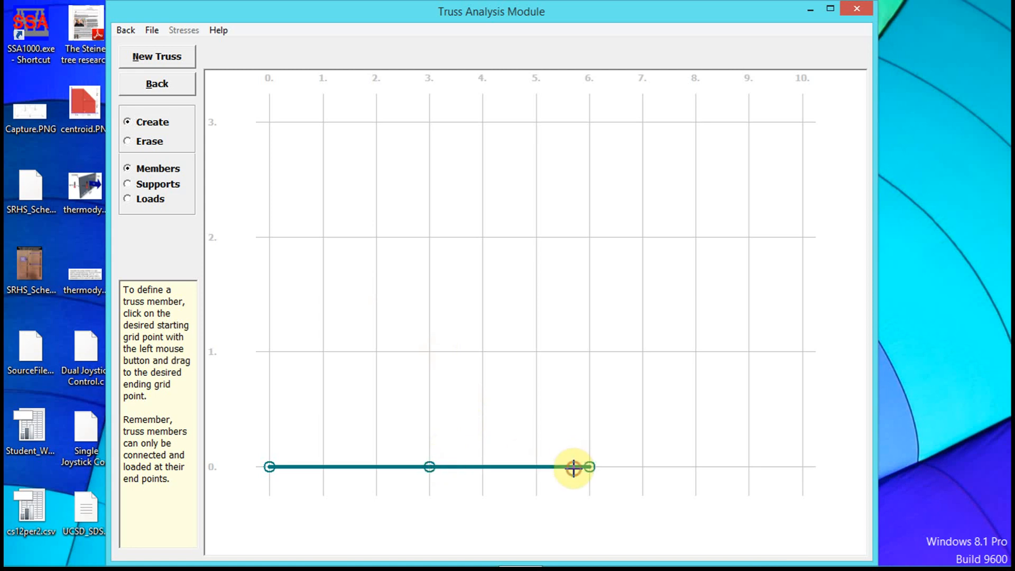
click(128, 141)
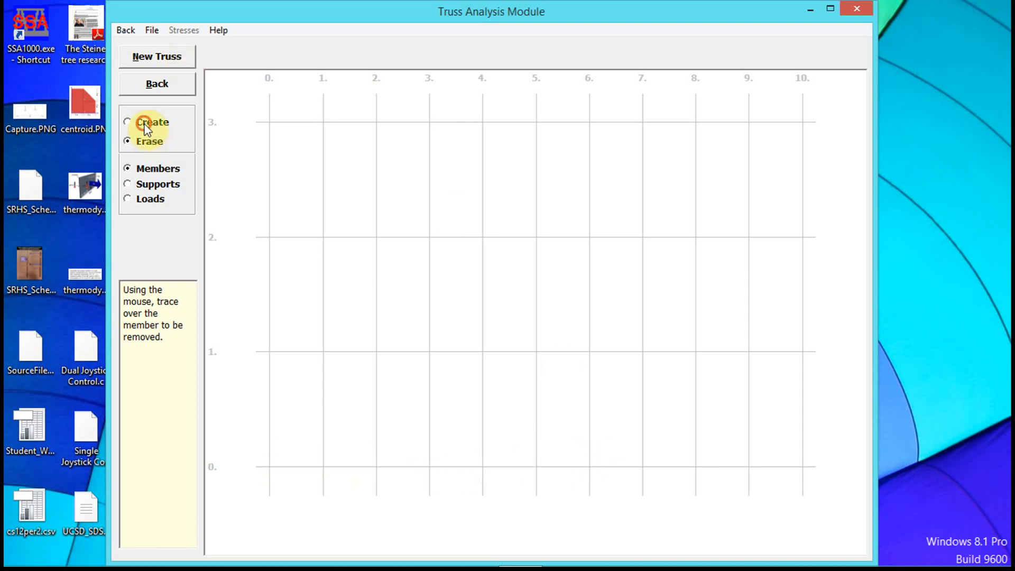
Draw the bottom chord, four diagonals to joints (3,3) and (7,3), and the top chord
click(128, 121)
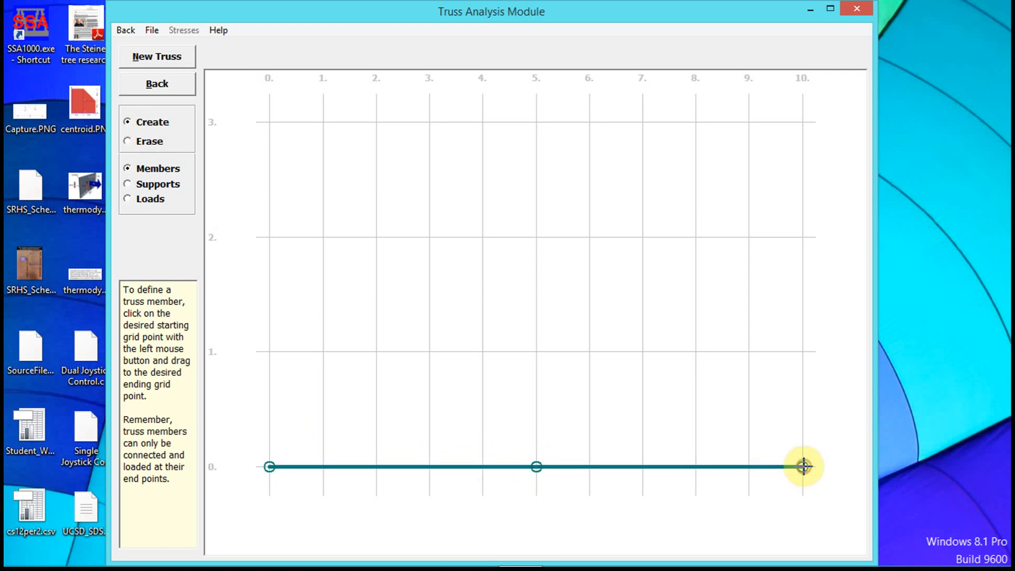
mouse_move(269, 466)
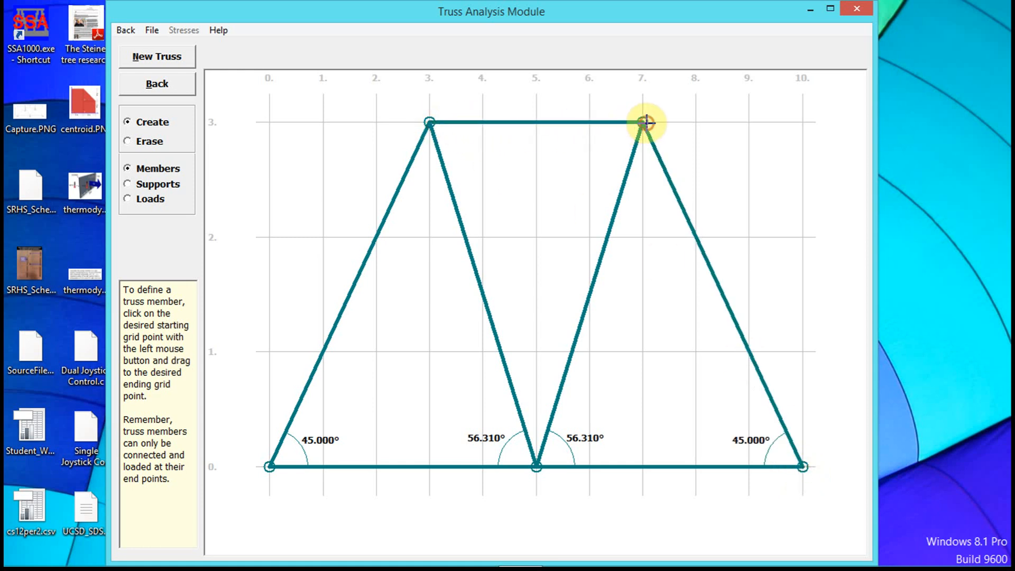
click(128, 184)
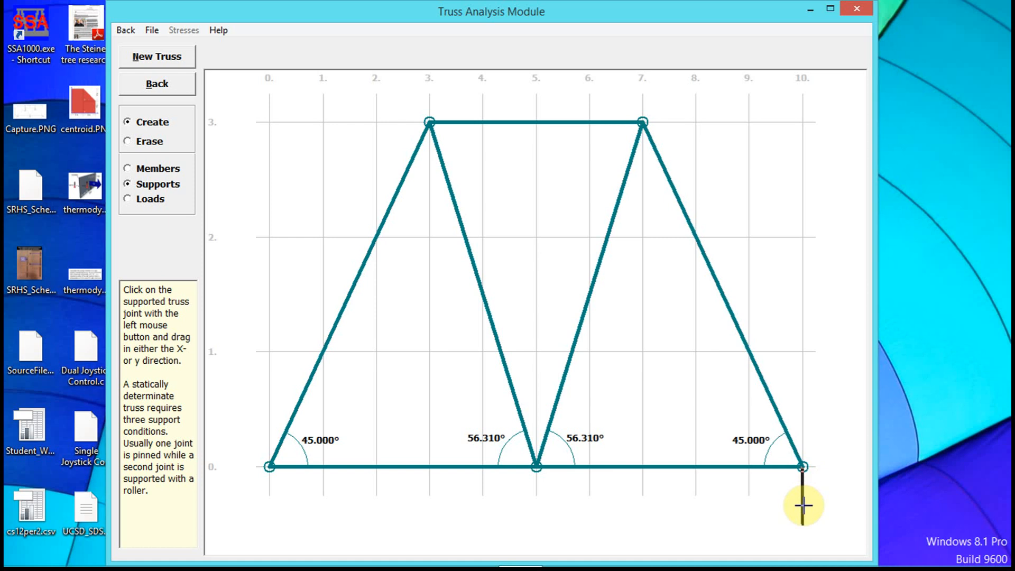
Place supports under the bottom joints at x=10 and x=0
click(802, 467)
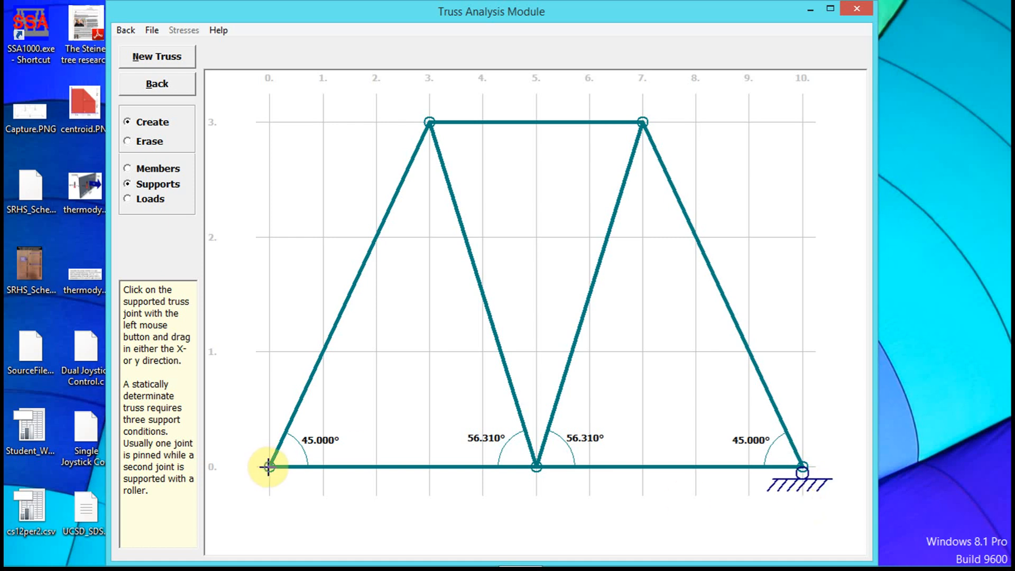
mouse_move(243, 467)
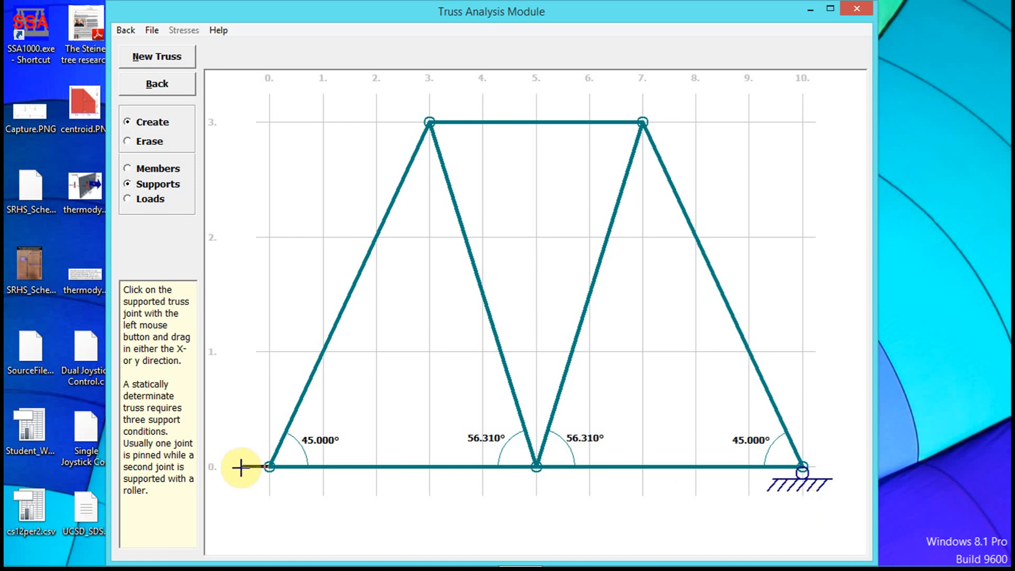
click(265, 467)
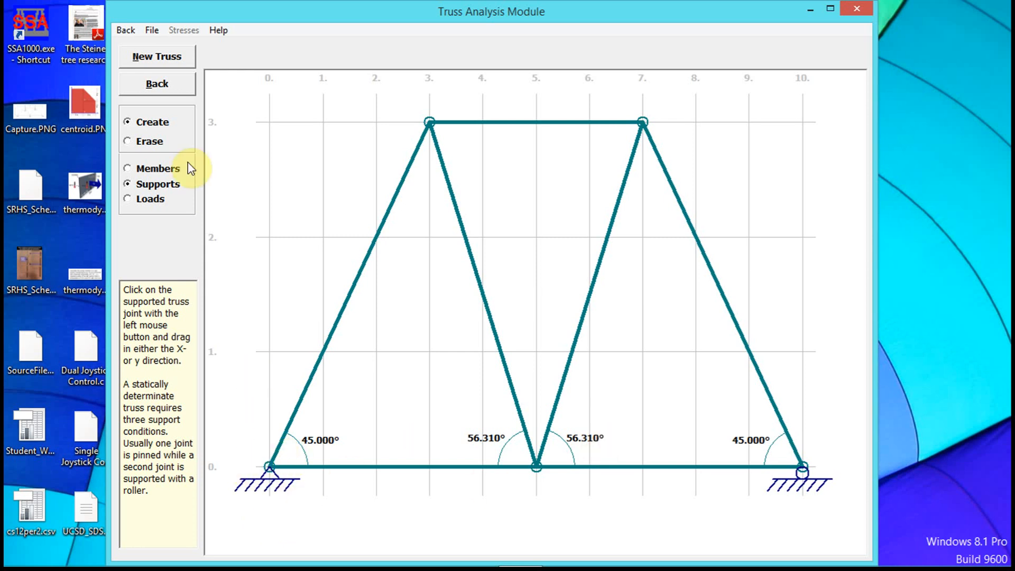
click(128, 198)
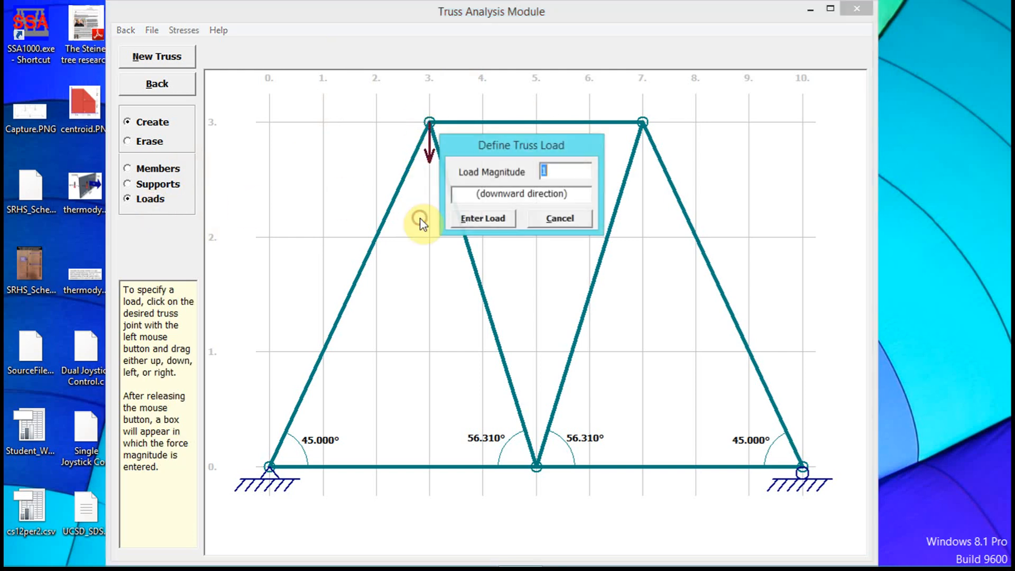
Apply downward loads of 1000 at (3,3), 250 at (5,0) and 500 at (7,3)
text(1000)
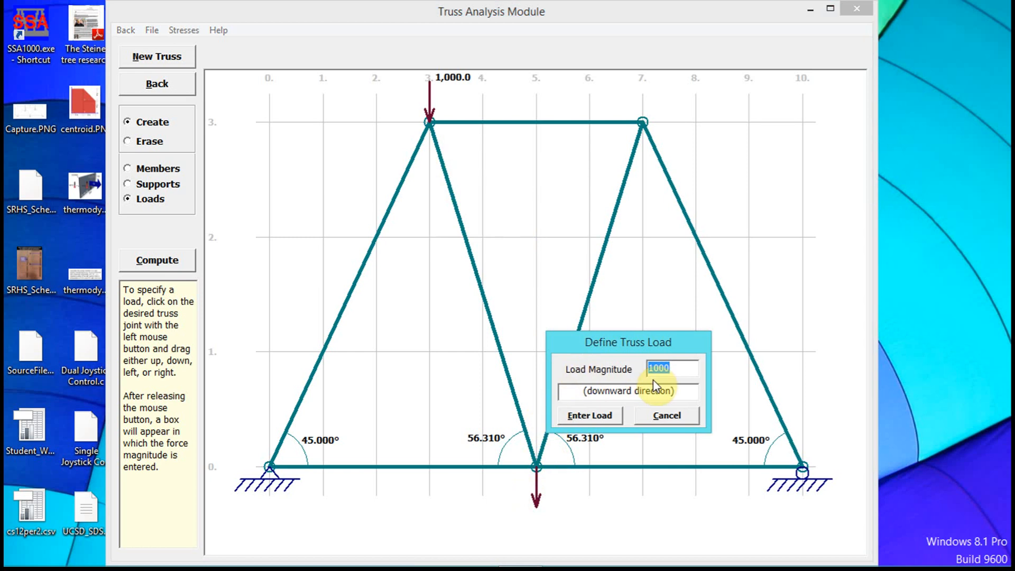
text(250)
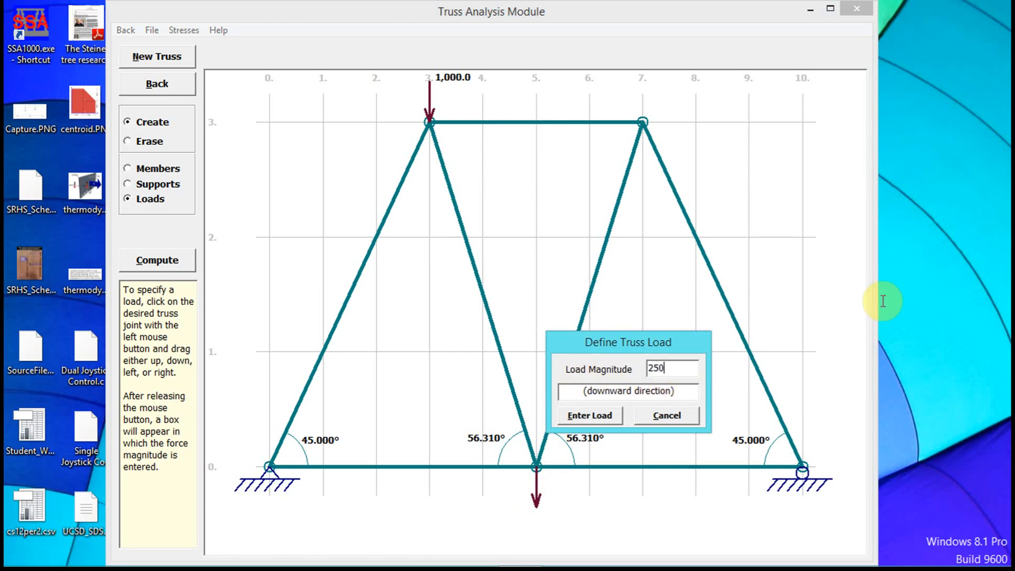
click(588, 414)
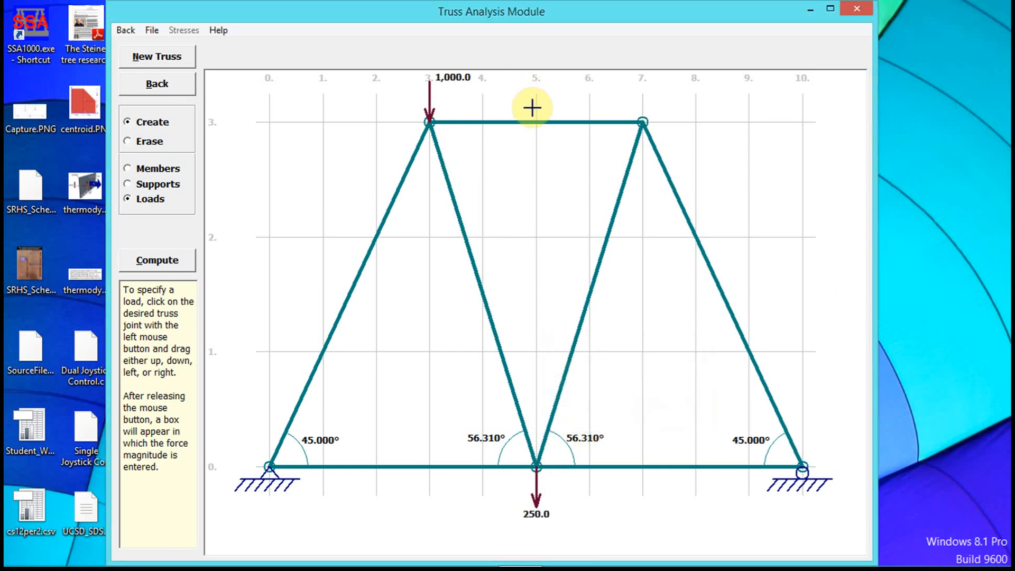
mouse_move(552, 199)
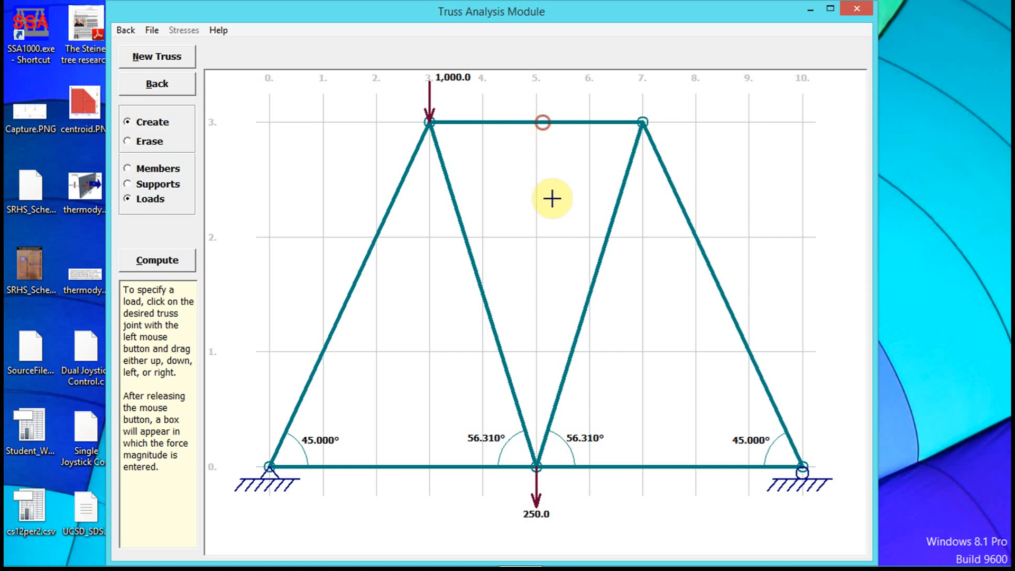
mouse_move(383, 467)
text(500)
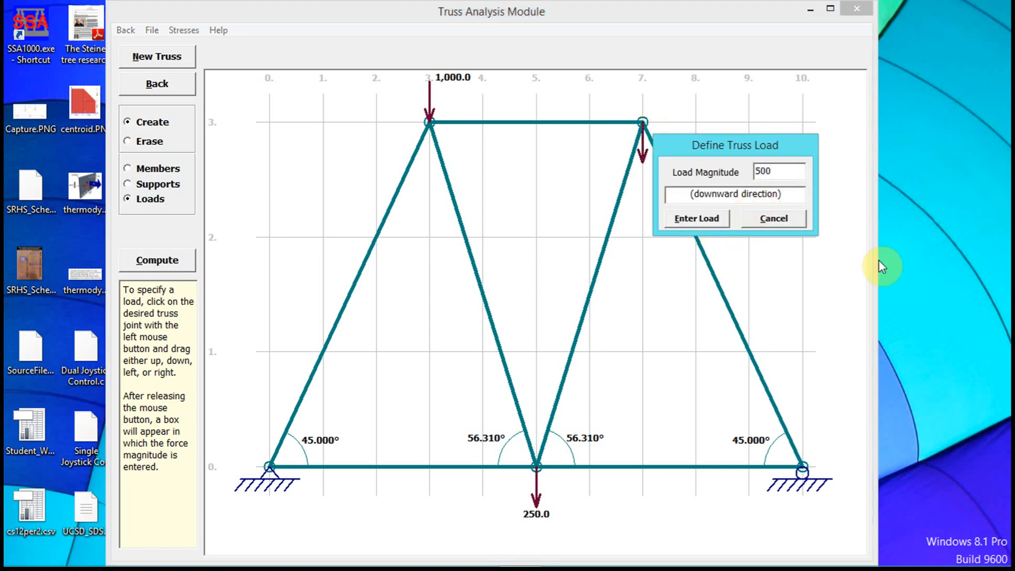
click(695, 217)
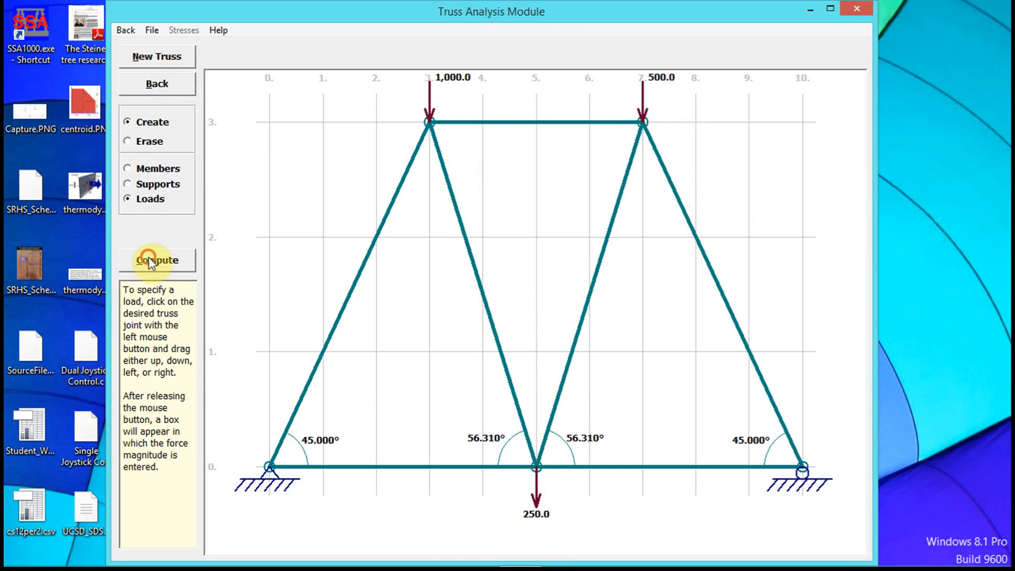
Compute member forces and reactions Ay 975, Cy 775, and review the Member Forces list
click(157, 260)
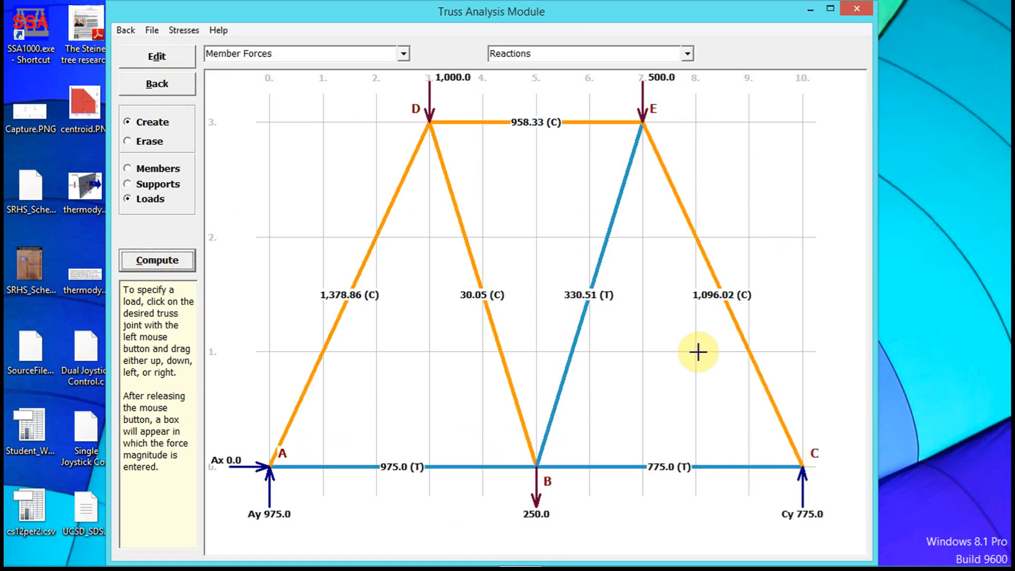
mouse_move(446, 56)
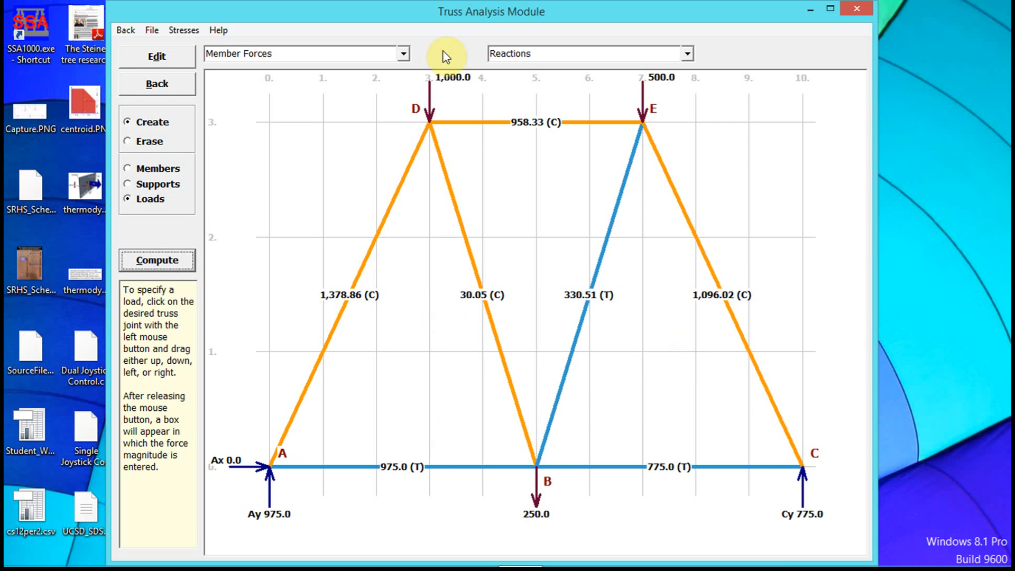
mouse_move(826, 505)
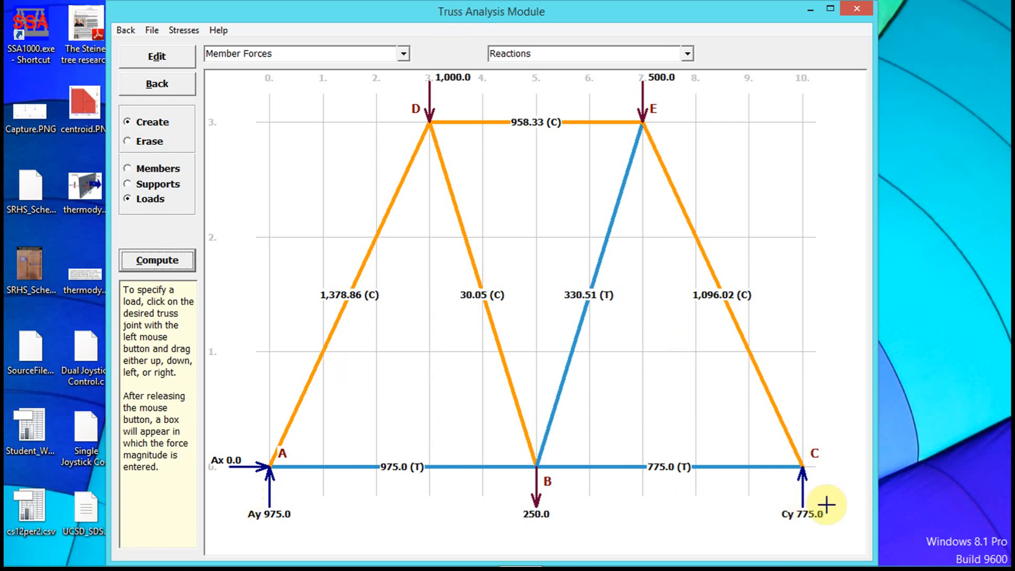
mouse_move(411, 65)
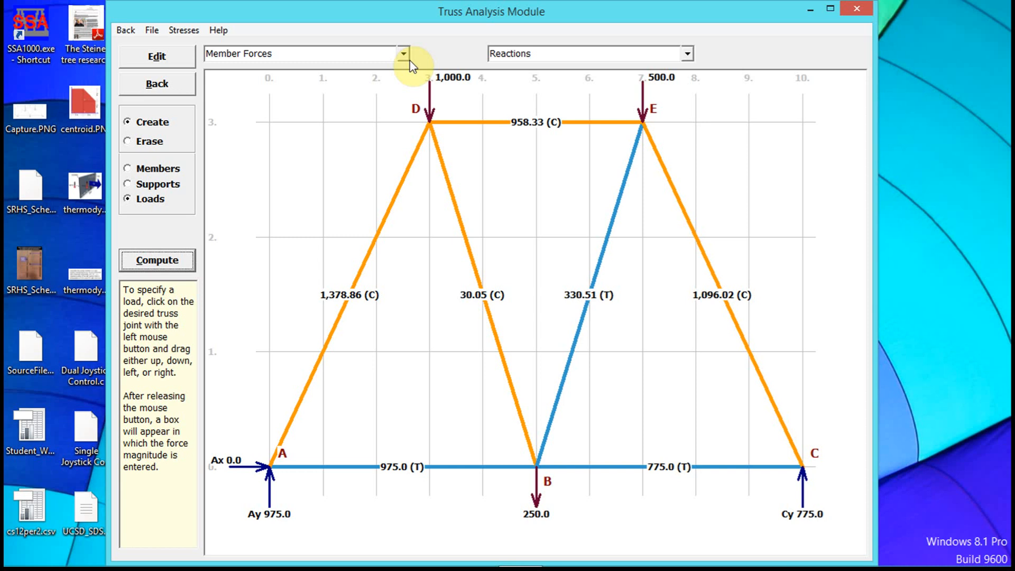
click(402, 53)
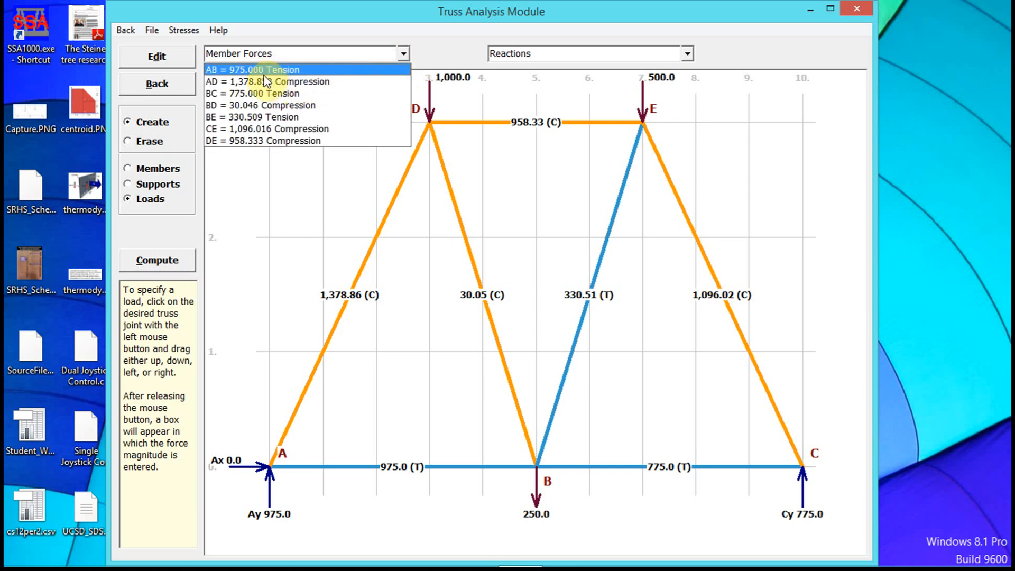
mouse_move(271, 86)
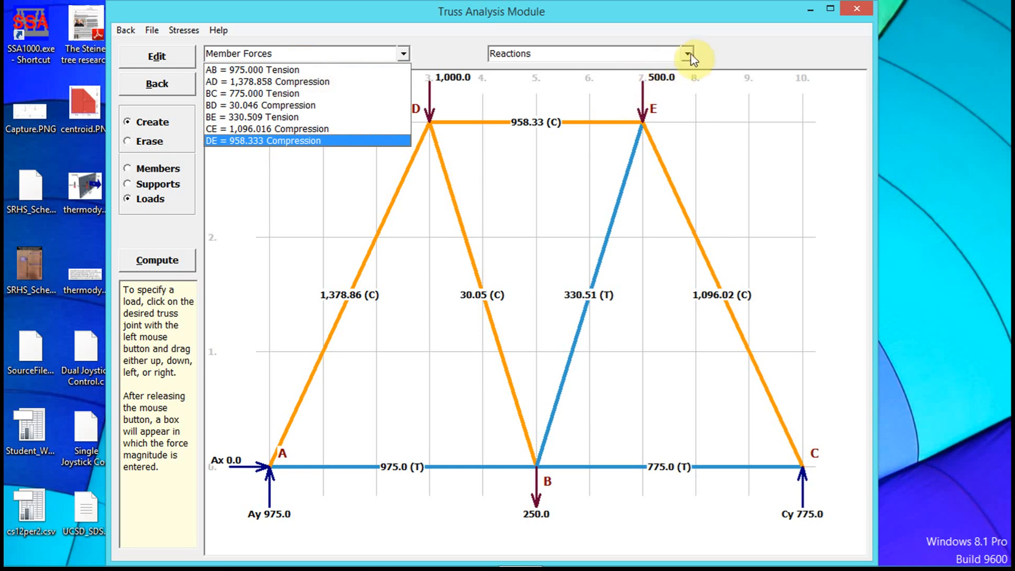
click(686, 54)
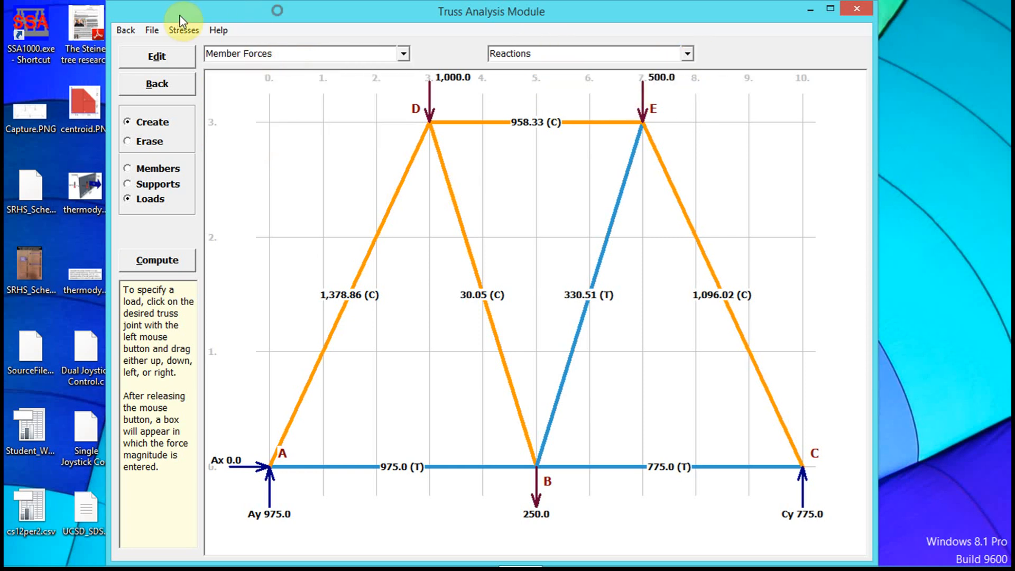
click(151, 29)
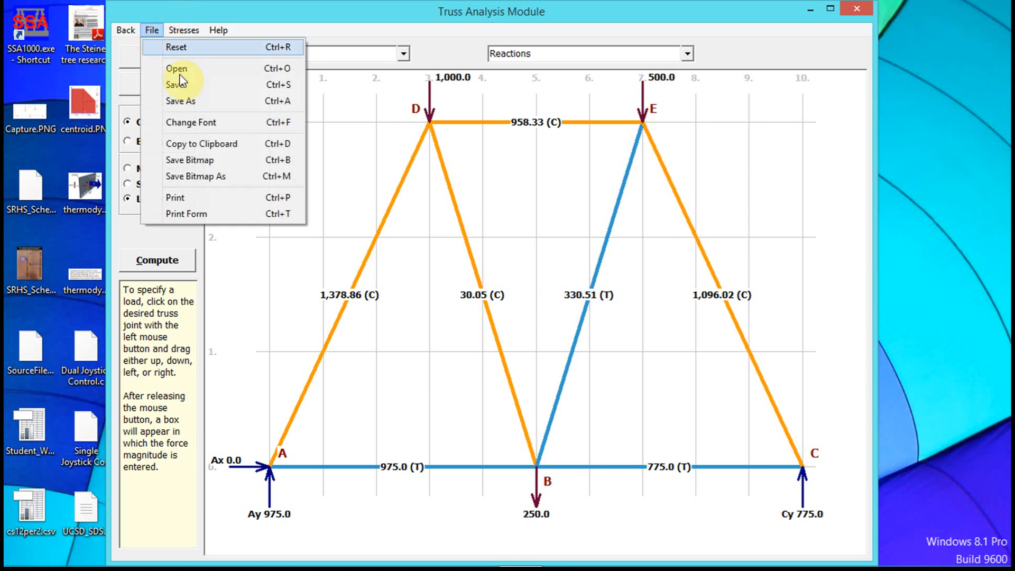
mouse_move(244, 144)
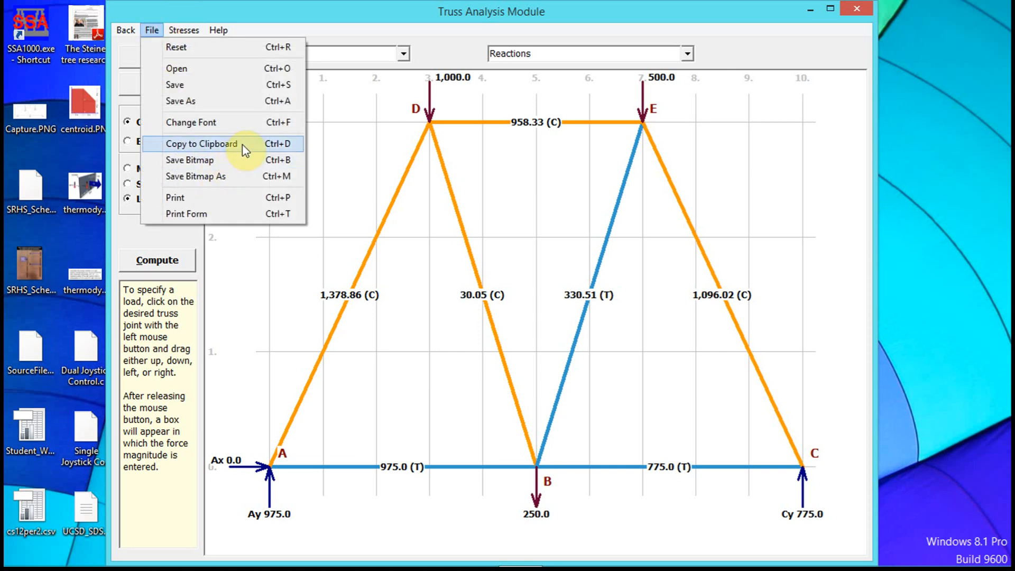
click(151, 30)
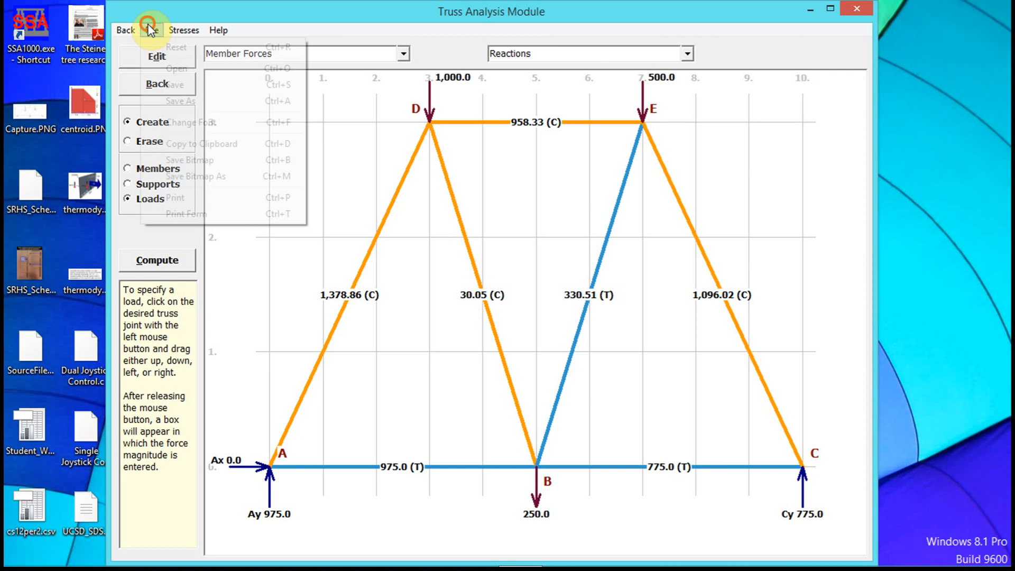
click(151, 30)
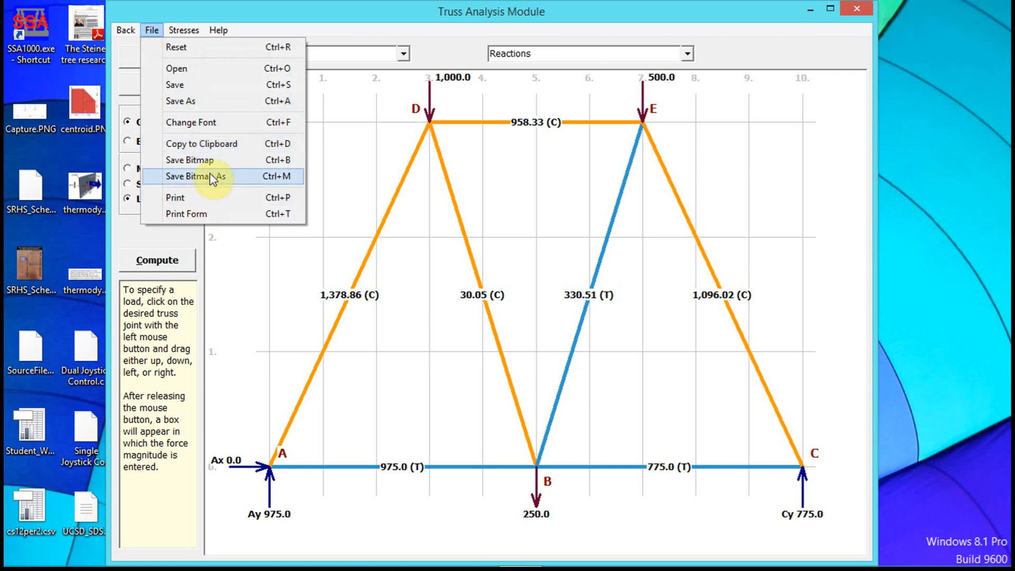
mouse_move(195, 197)
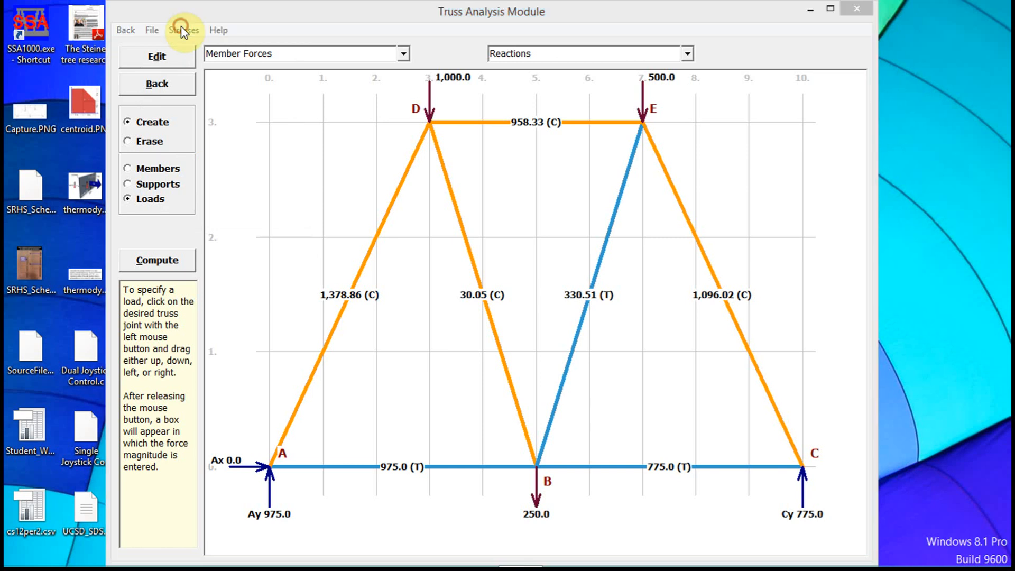
Compute the Normal Stresses table for all members, then go Back to the truss editor
click(183, 30)
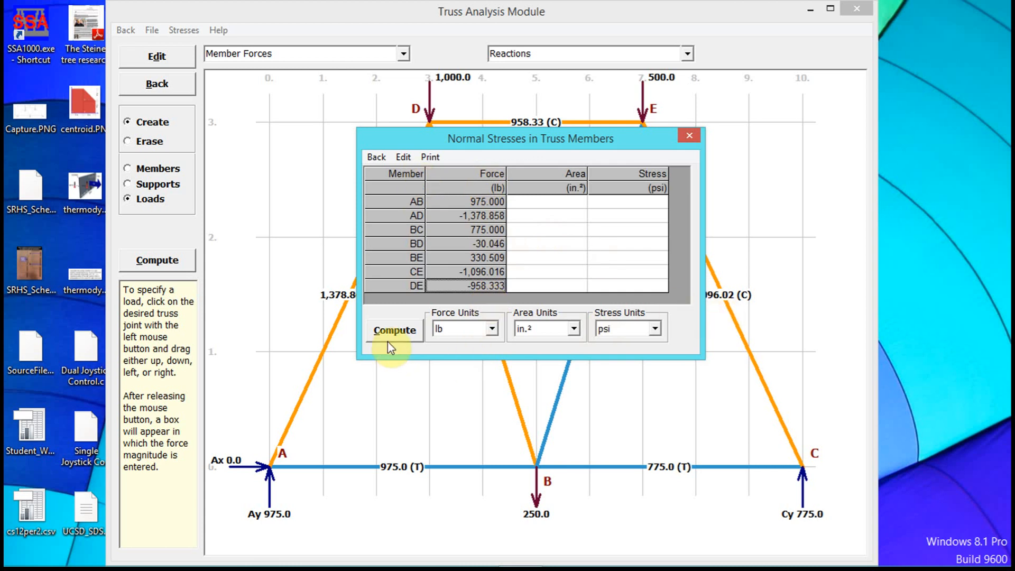
click(394, 330)
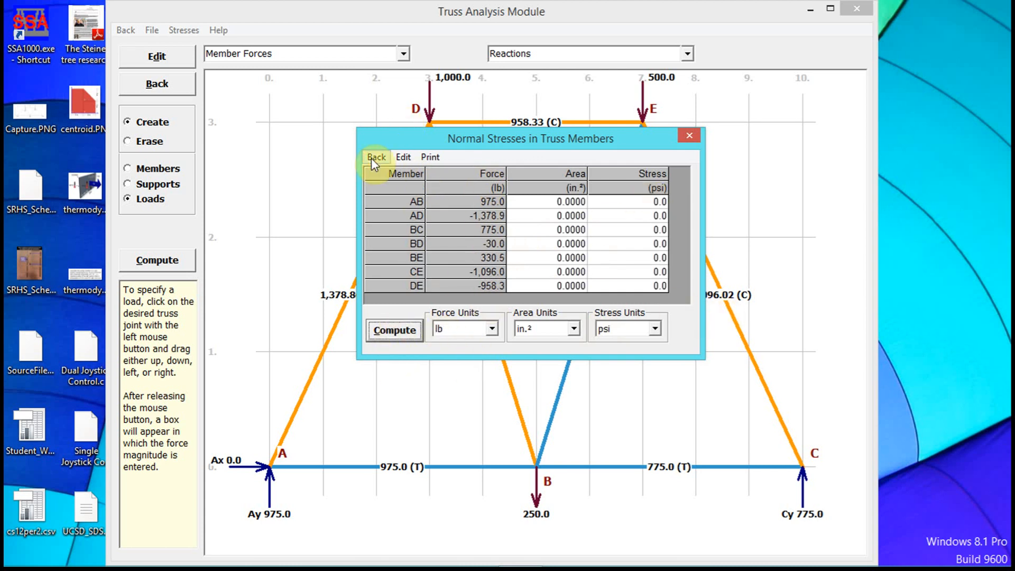
click(376, 156)
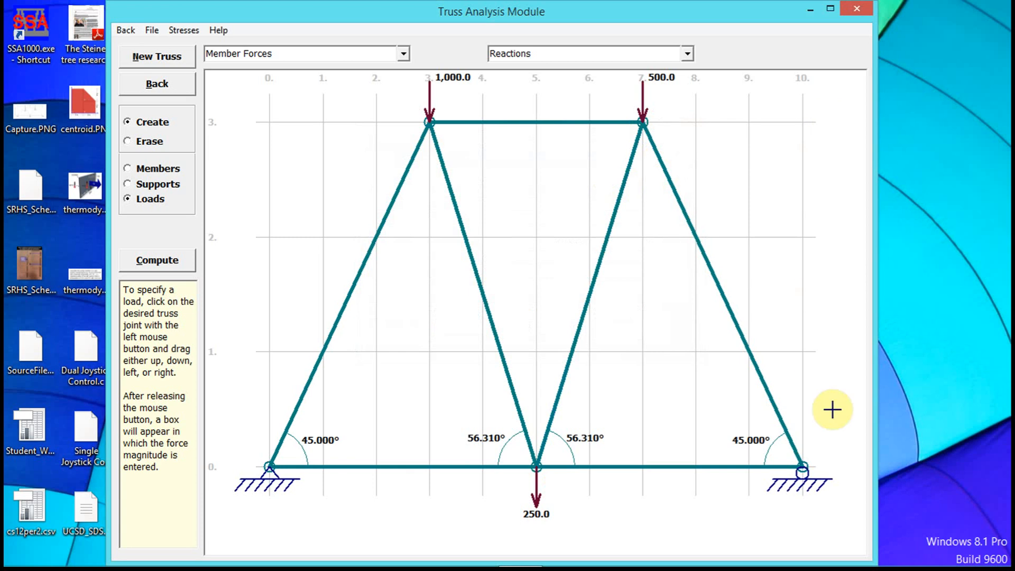
mouse_move(800, 559)
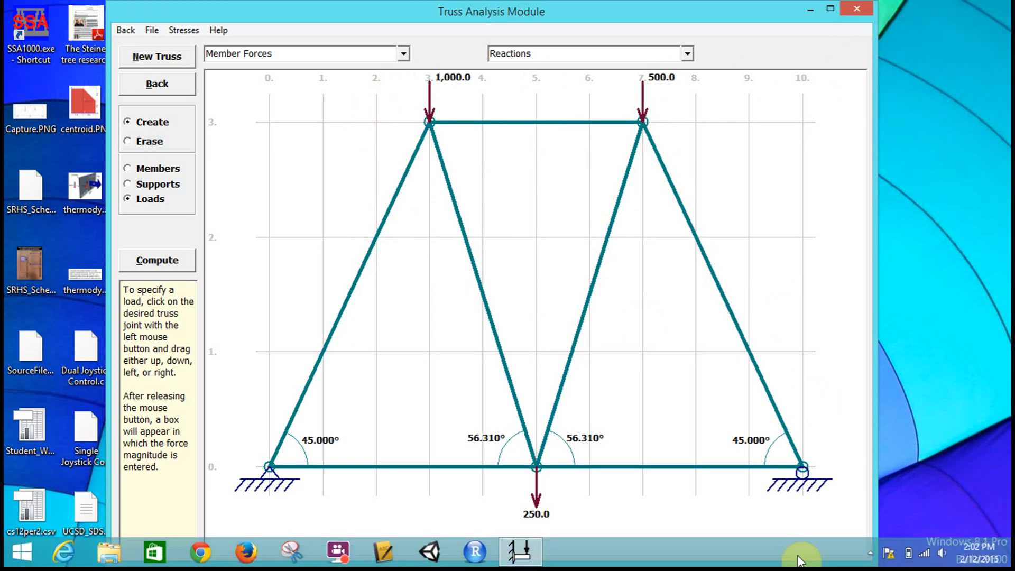